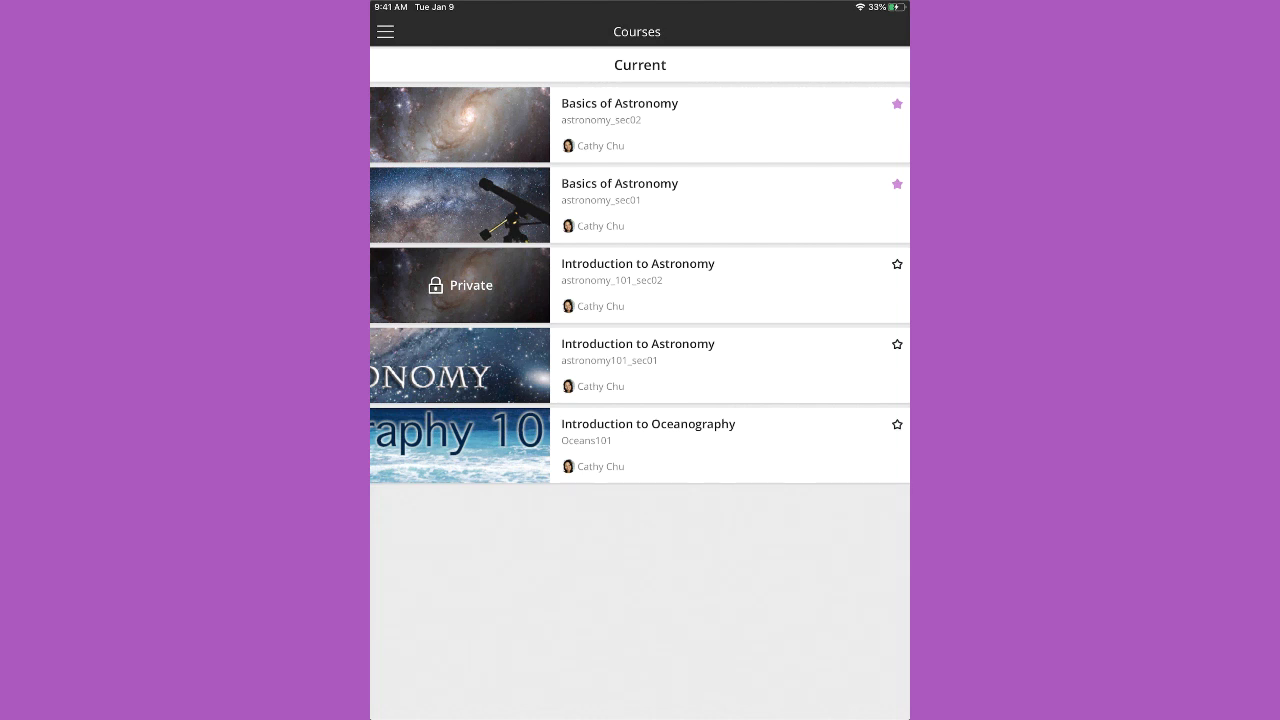
Step: Open the Basics of Astronomy course from the Courses list
left_click(620, 104)
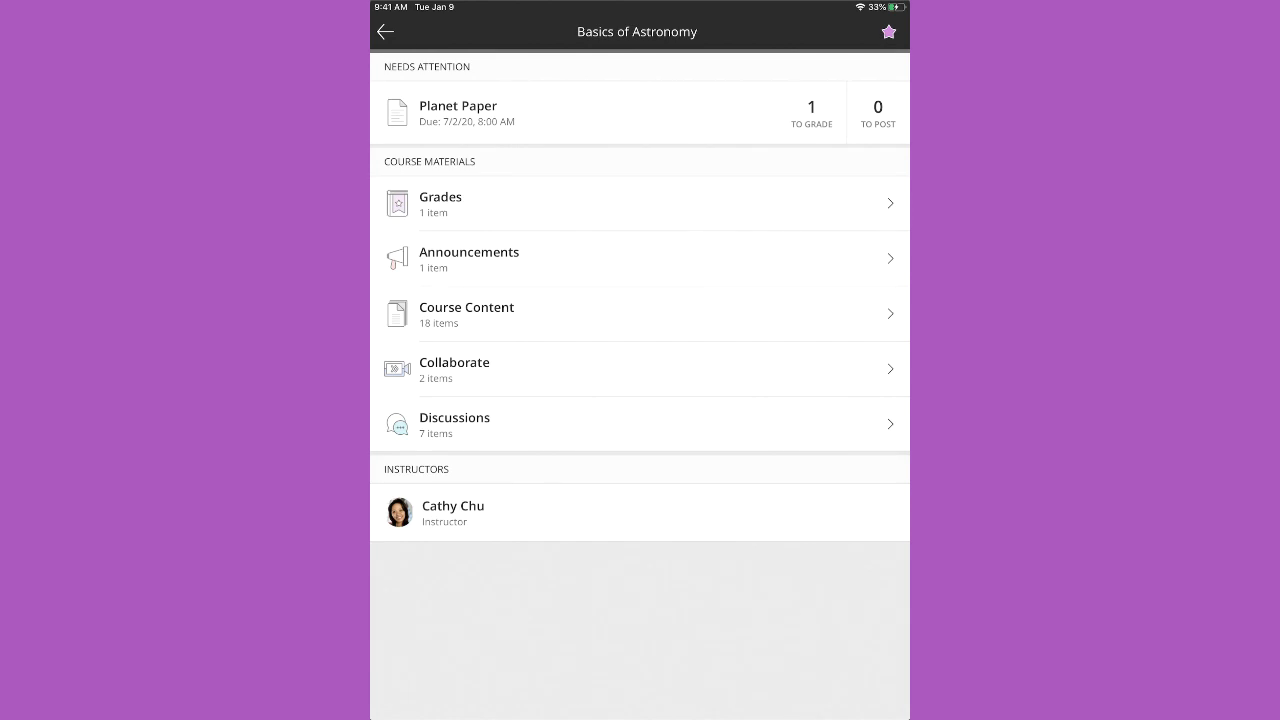
Step: View the Announcements list with 'First test coming up' above 'Welcome to class!'
left_click(640, 258)
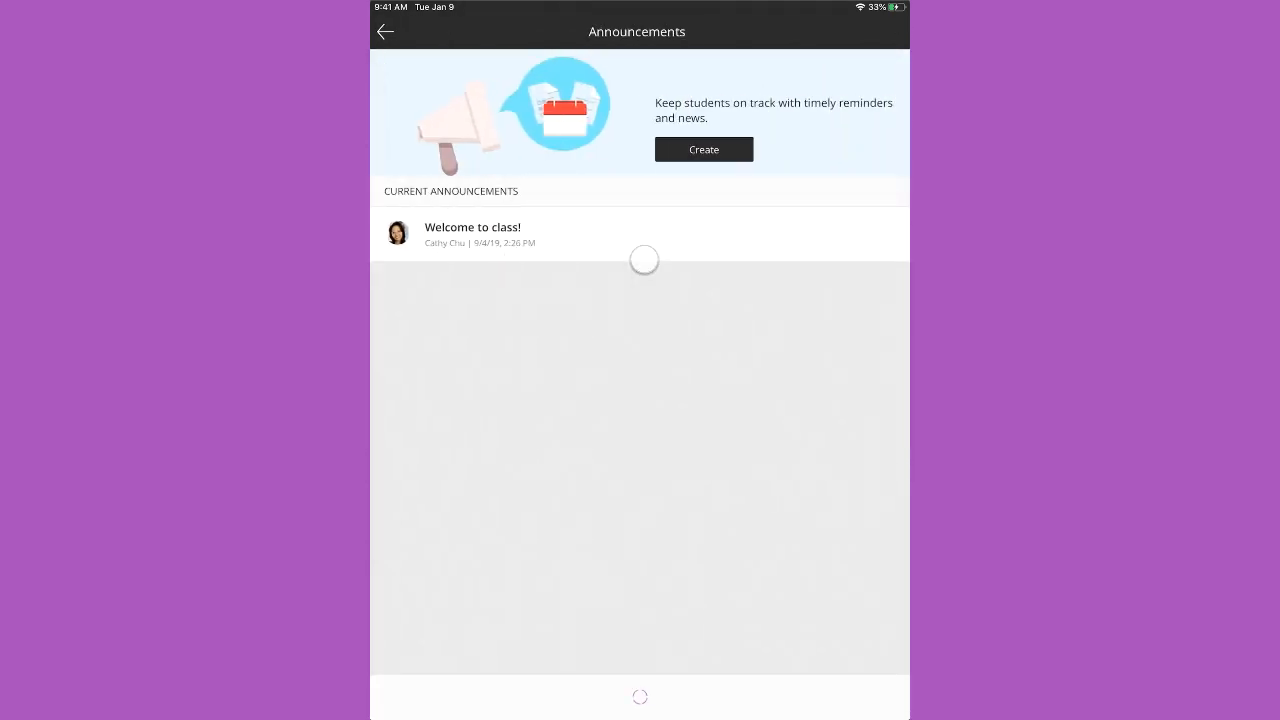
left_click(704, 148)
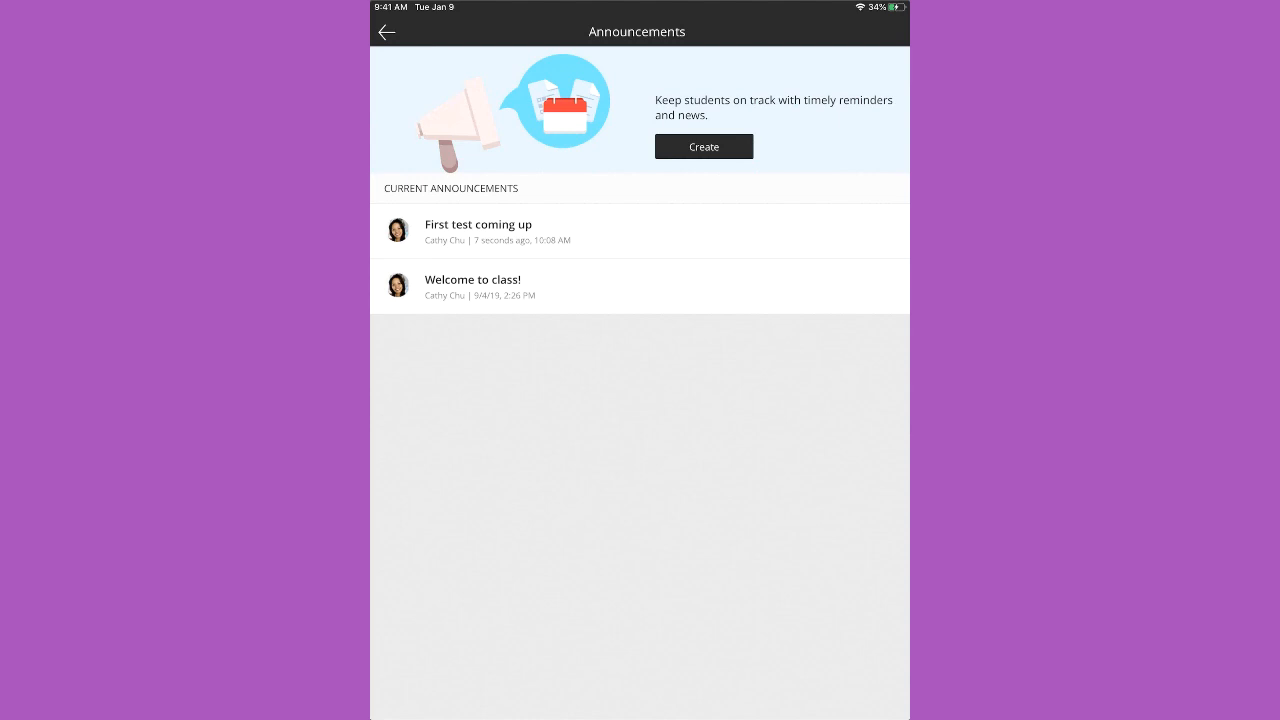
mouse_move(388, 32)
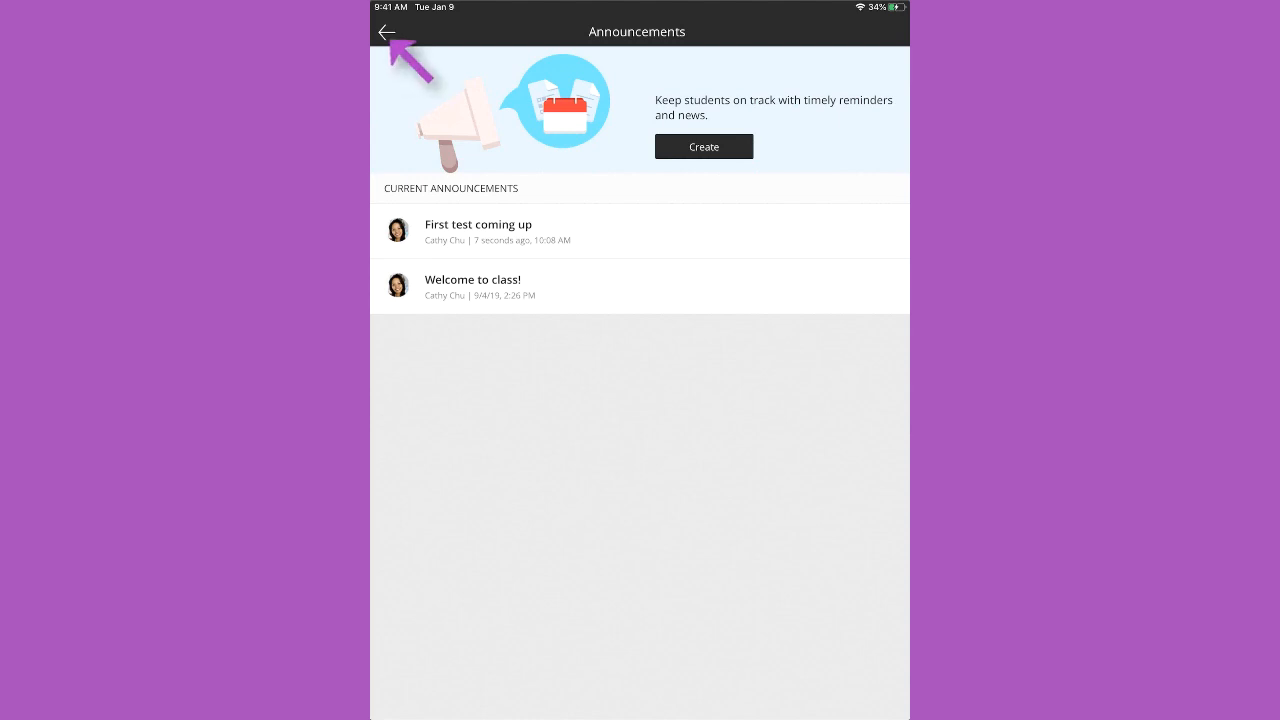
Step: Return to the overview and open the Introduction folder under Course Content
left_click(388, 32)
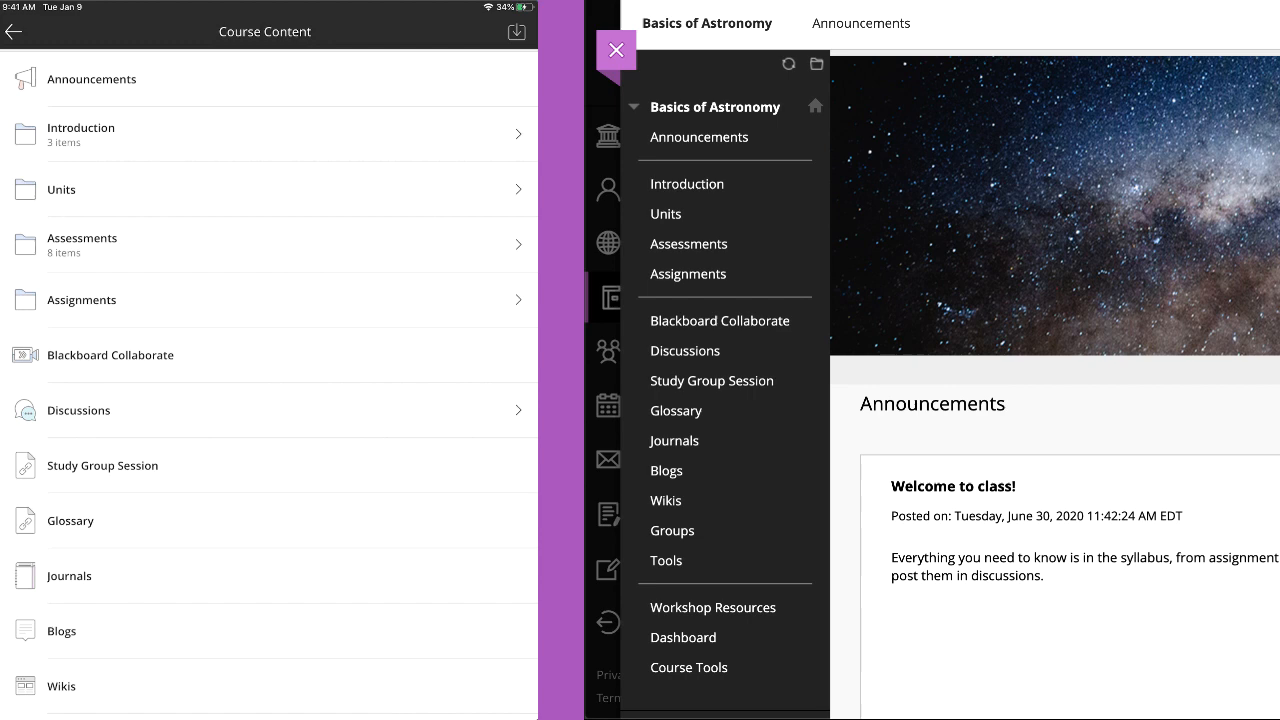
left_click(616, 50)
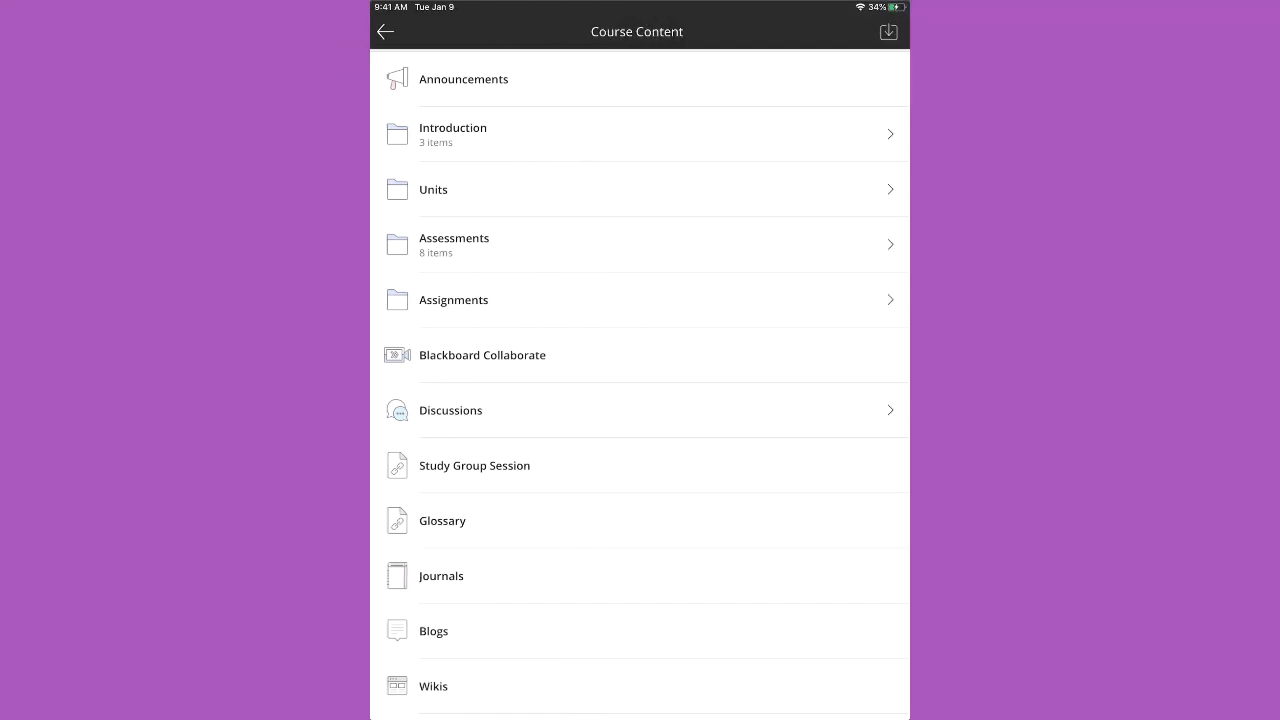
left_click(636, 134)
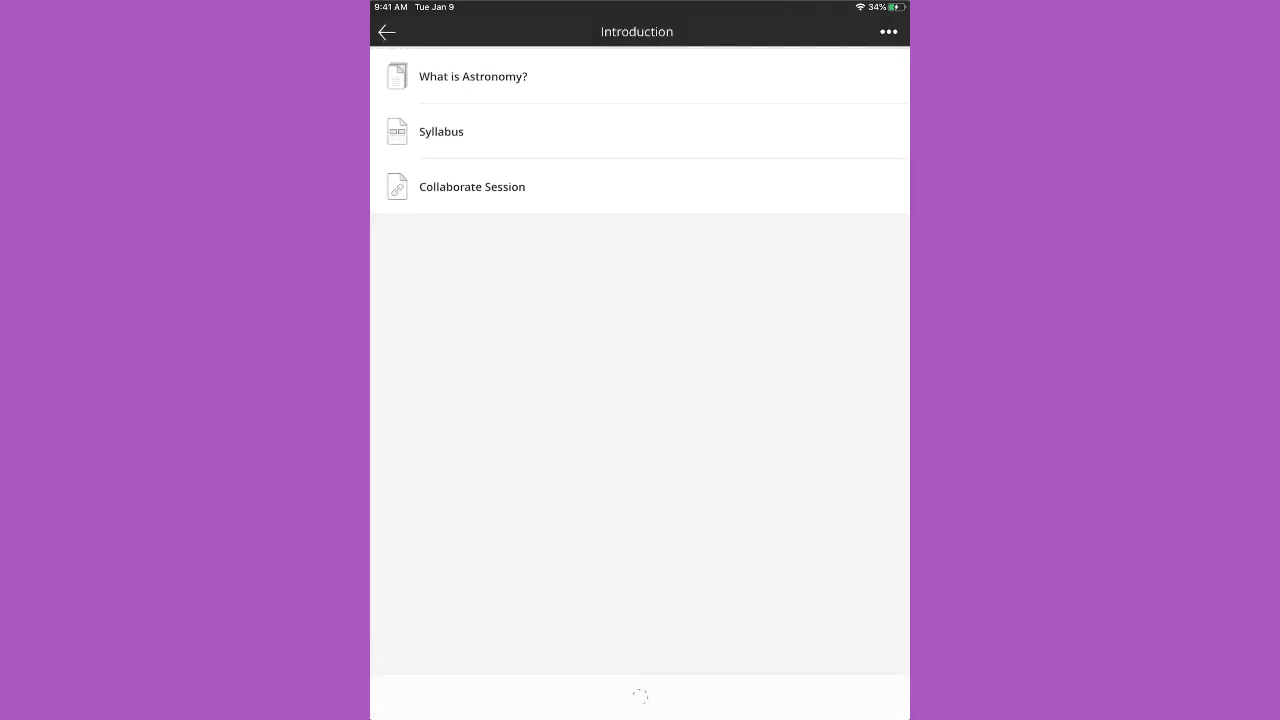
Step: View the Syllabus PDF and leave it
left_click(440, 132)
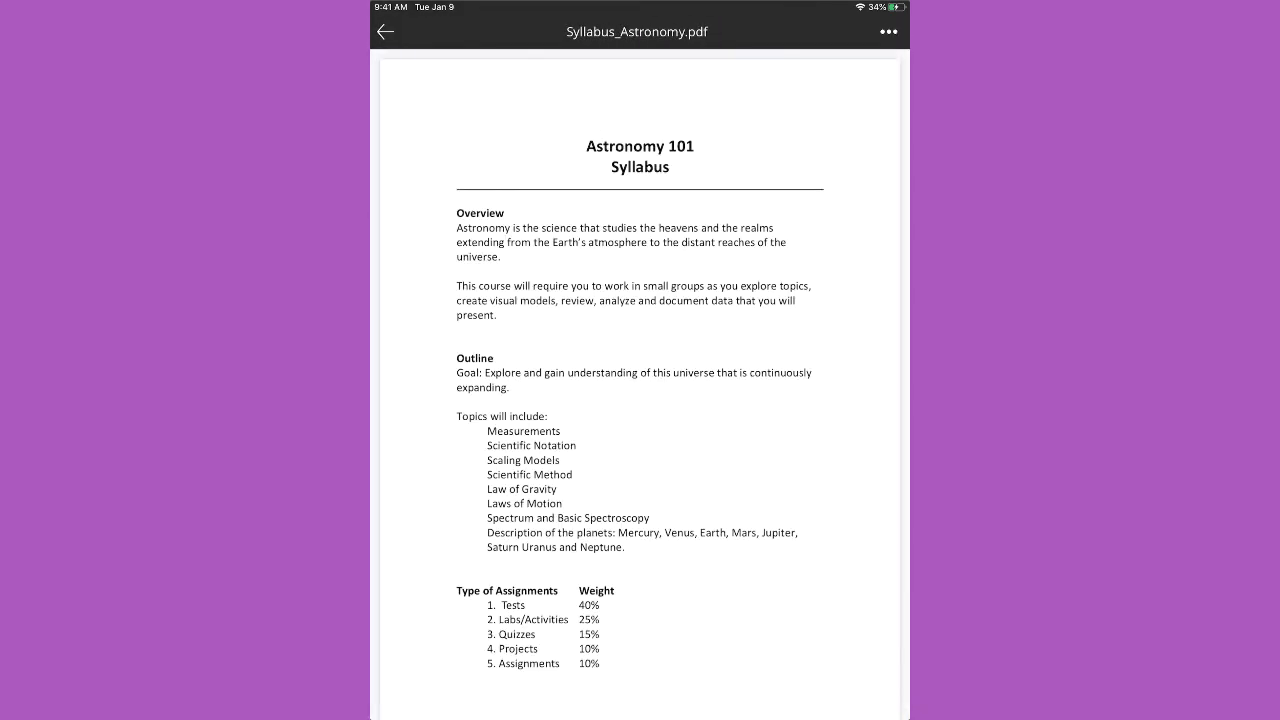
left_click(888, 32)
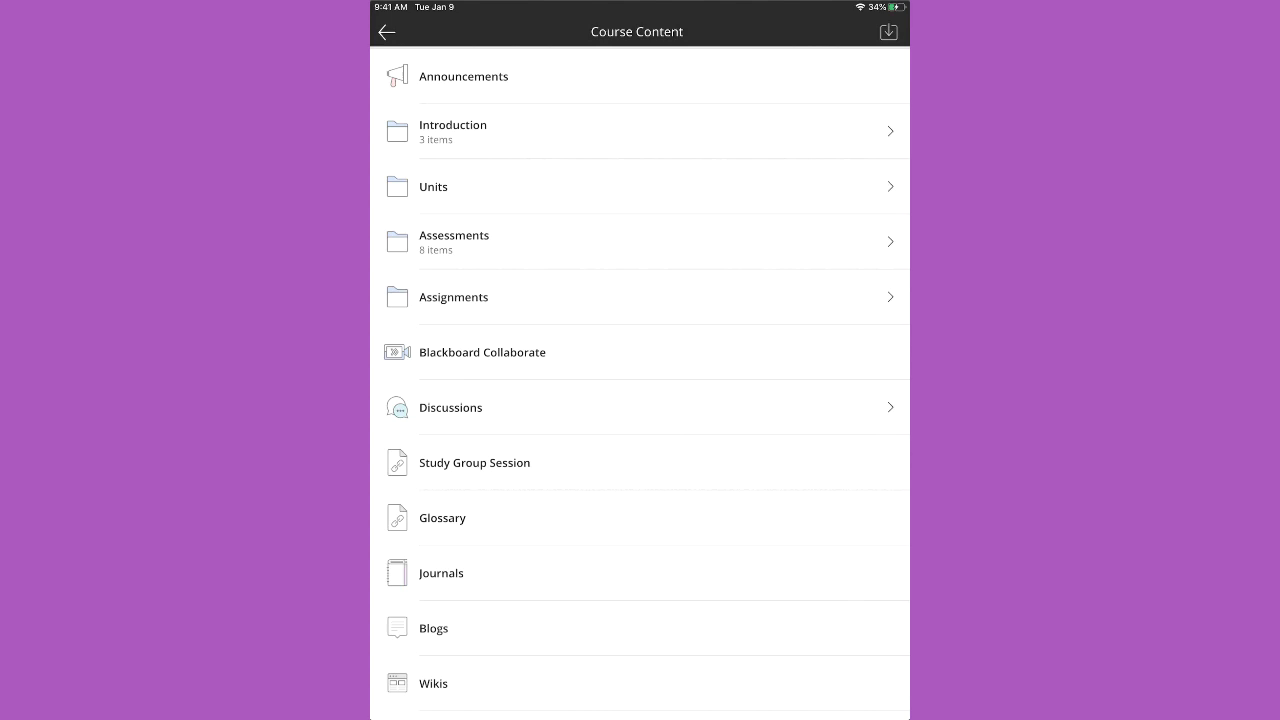
Step: Visit the course Journals, then back out to the Assessments folder of quizzes
left_click(440, 572)
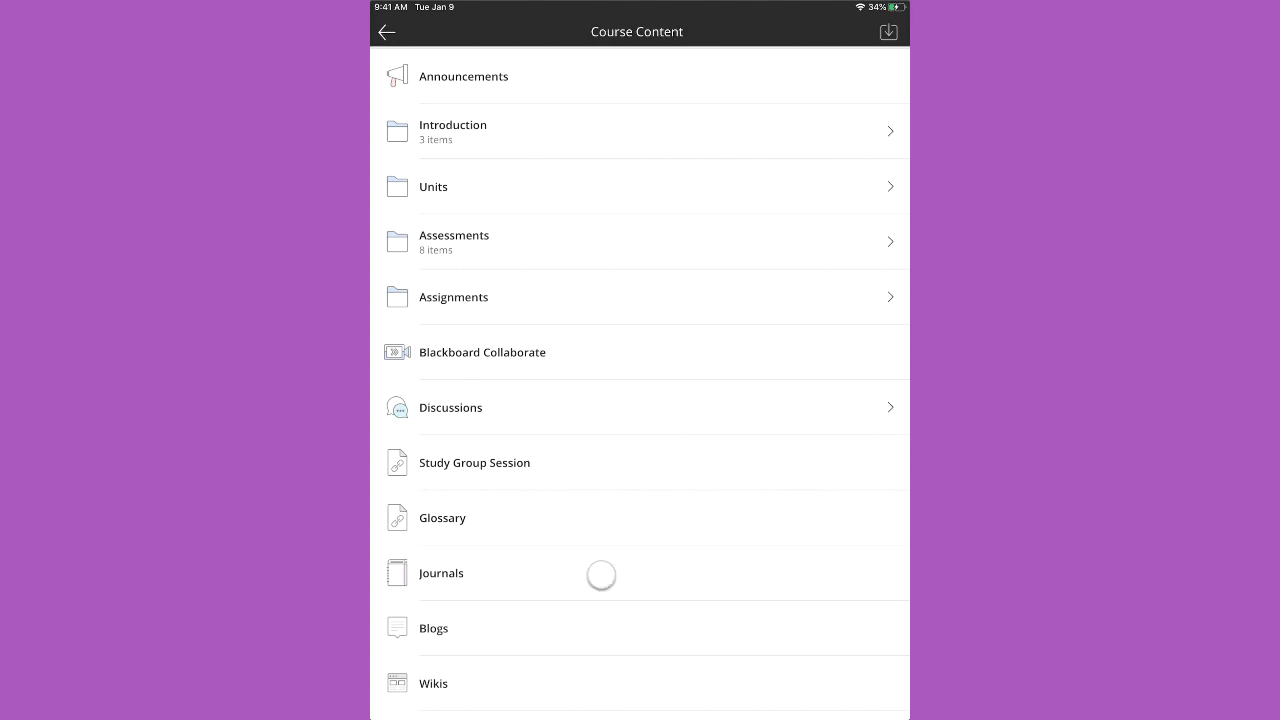
left_click(440, 572)
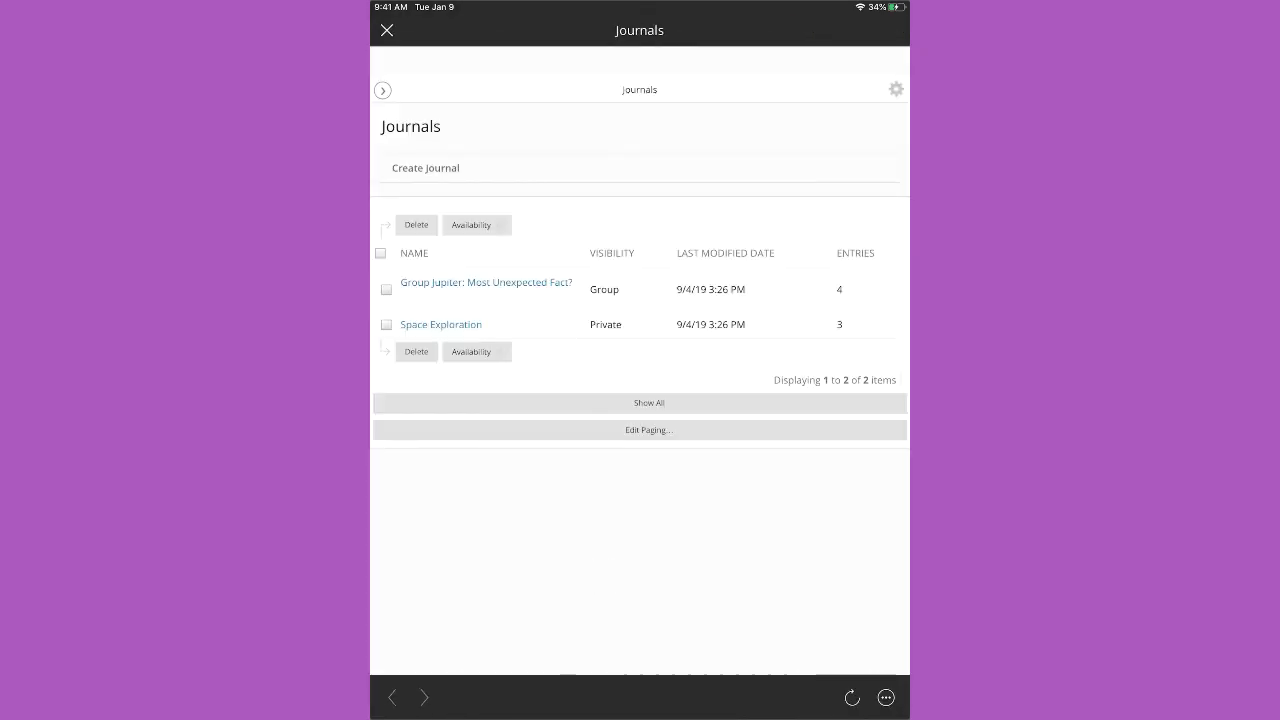
left_click(386, 30)
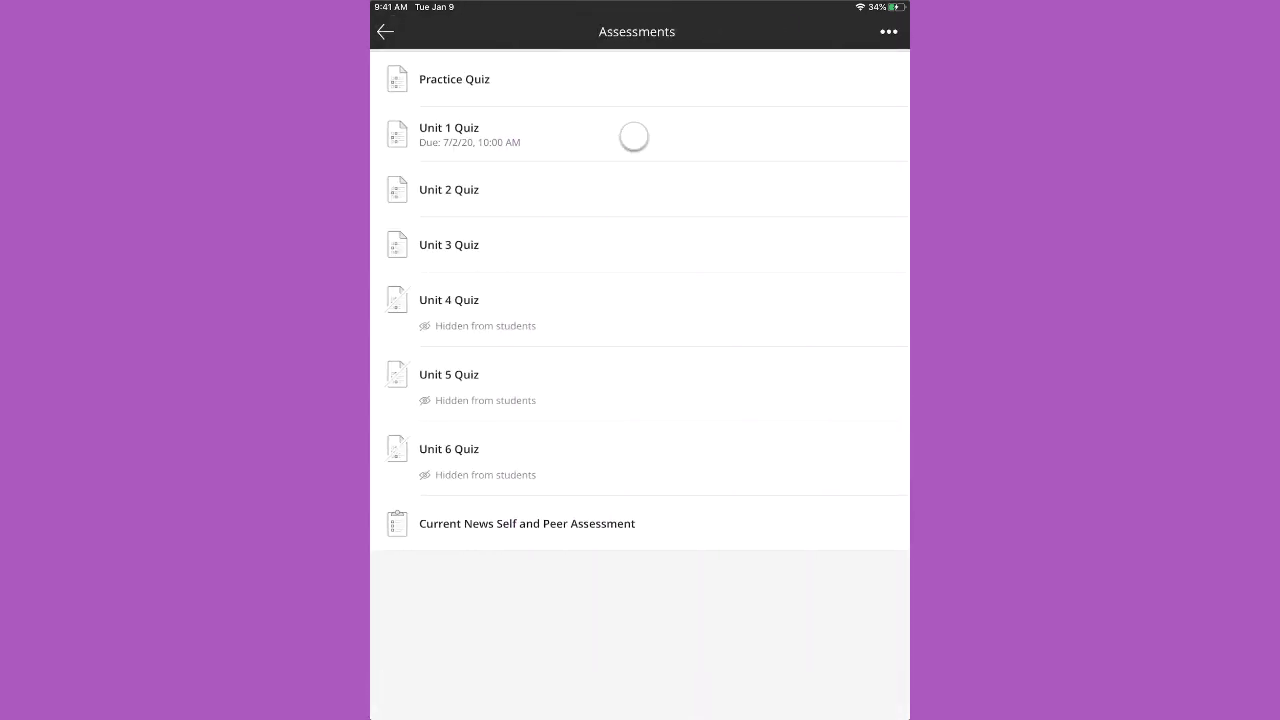
Step: Start the timed preview of Unit 1 Quiz
left_click(448, 134)
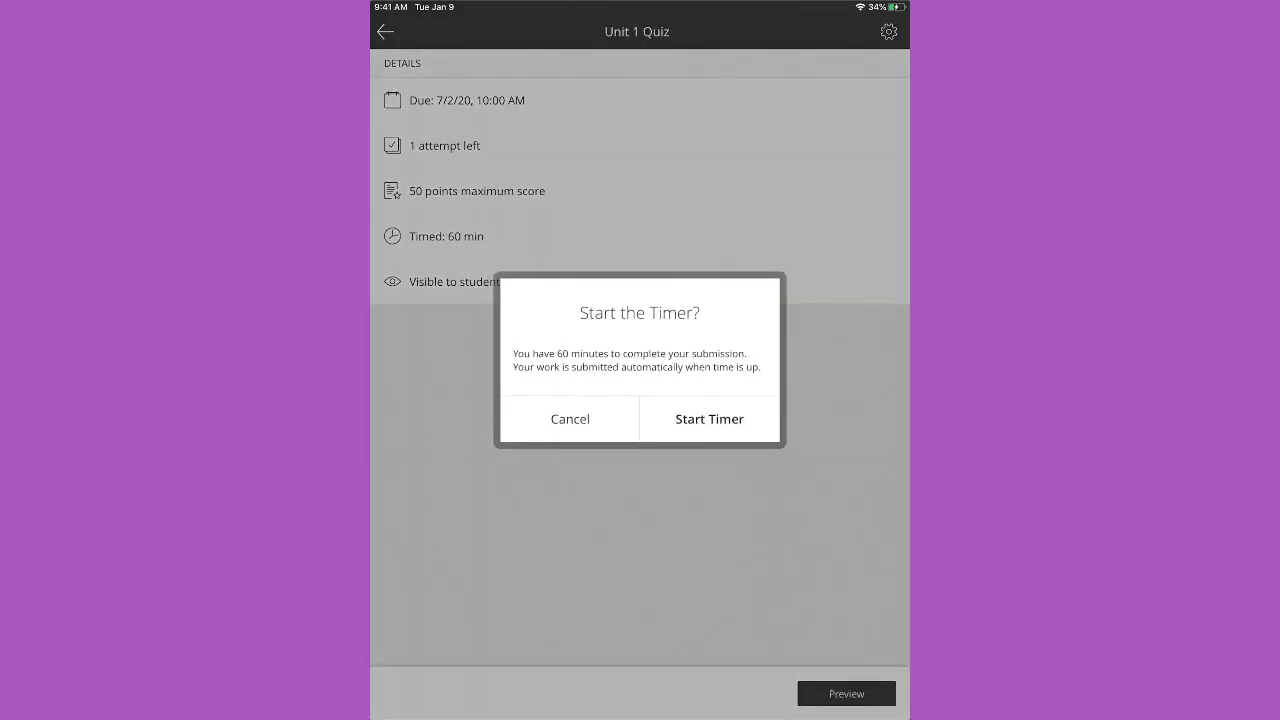
left_click(708, 418)
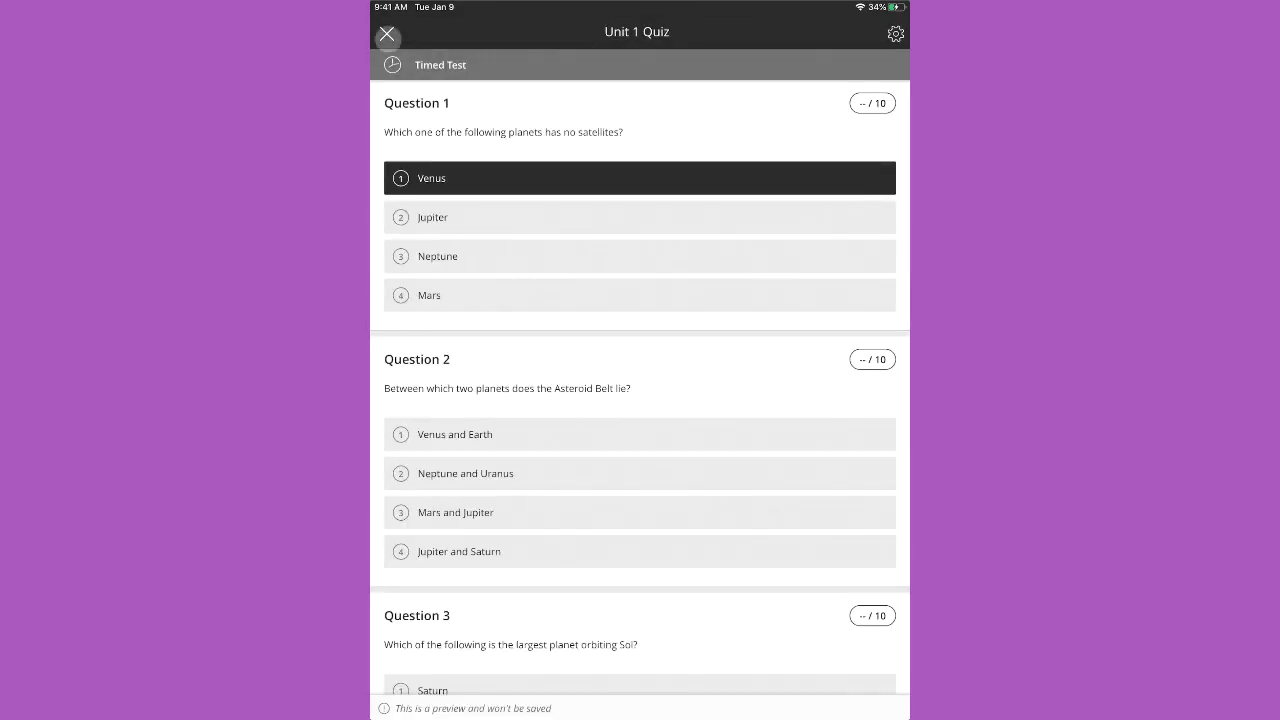
Step: Exit the preview and bring up the quiz's test settings (due 7/2/20, one attempt)
left_click(388, 32)
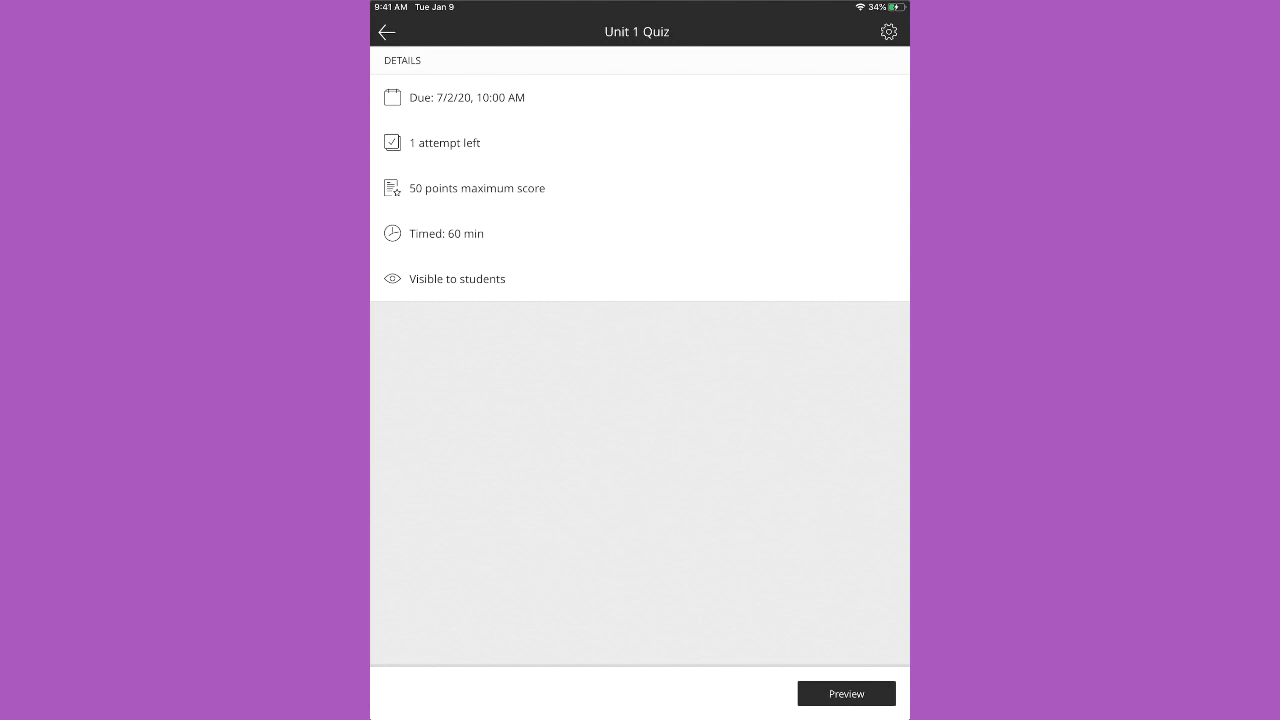
left_click(888, 32)
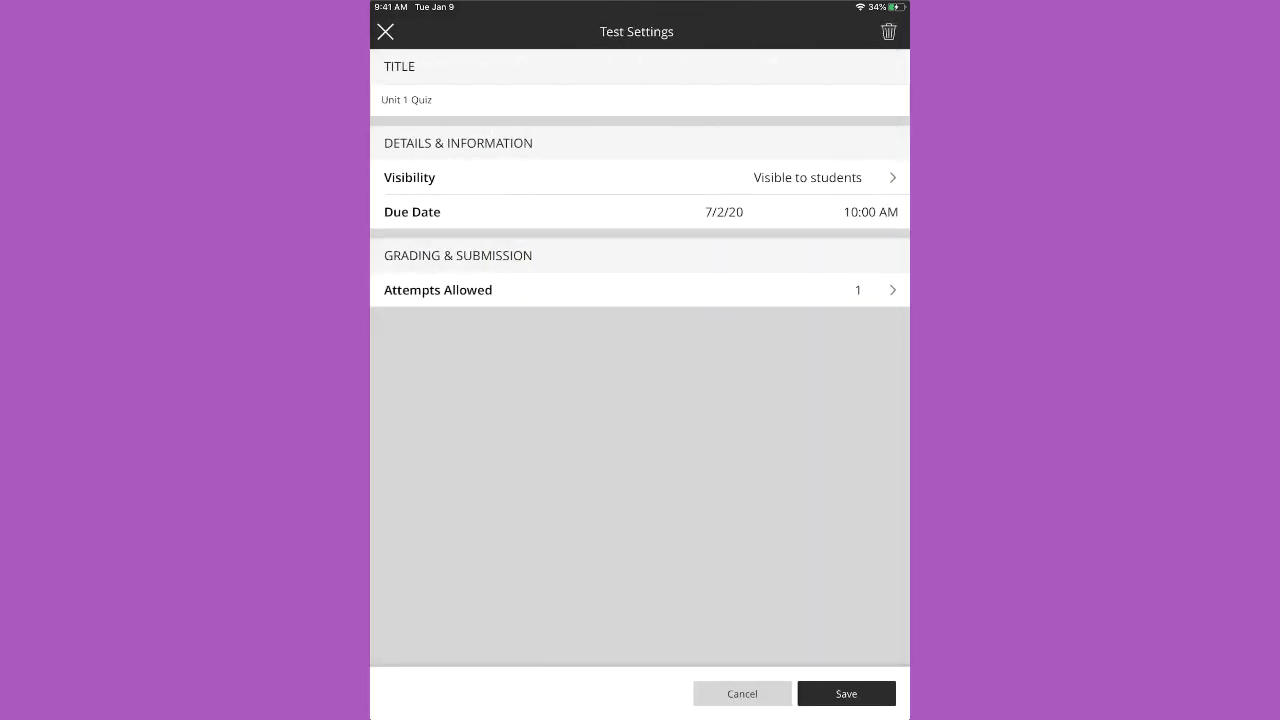